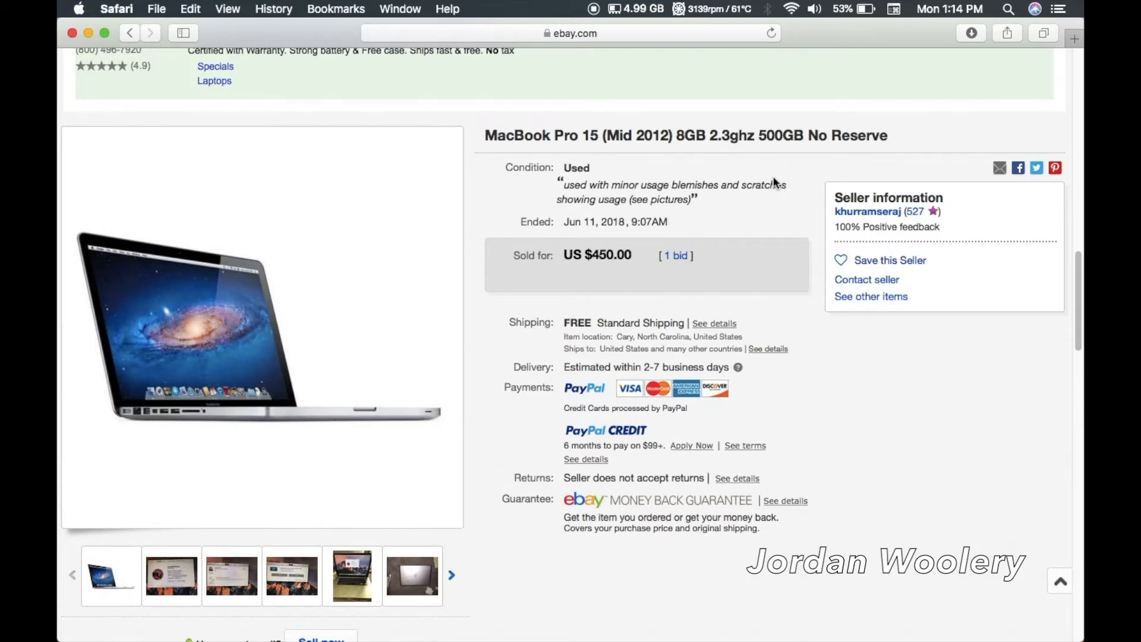
mouse_move(788, 166)
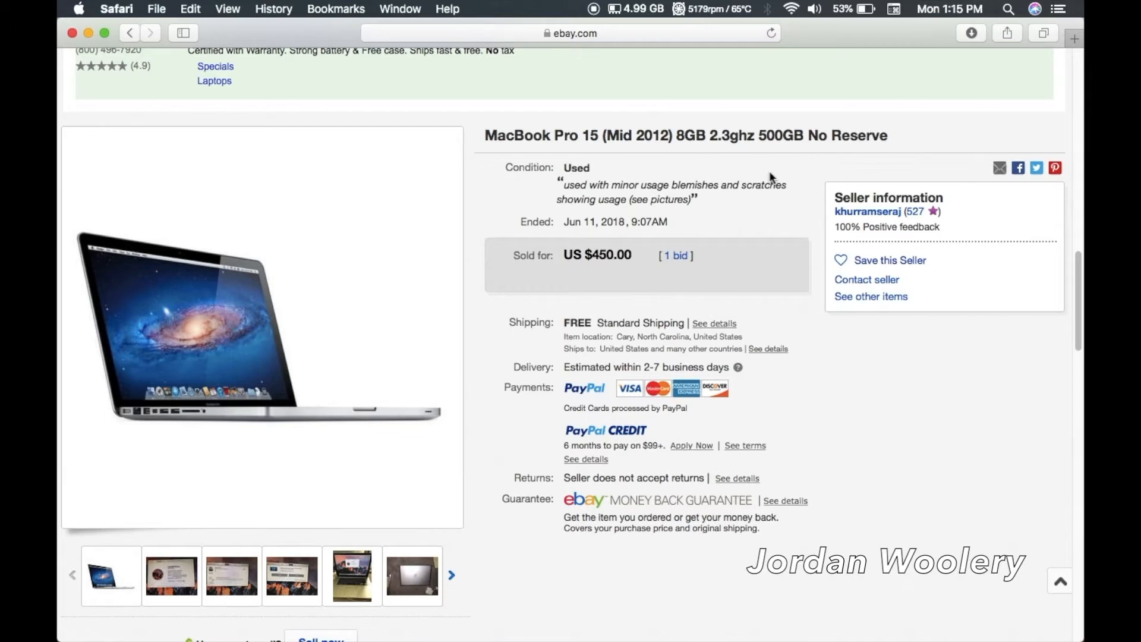
mouse_move(714, 219)
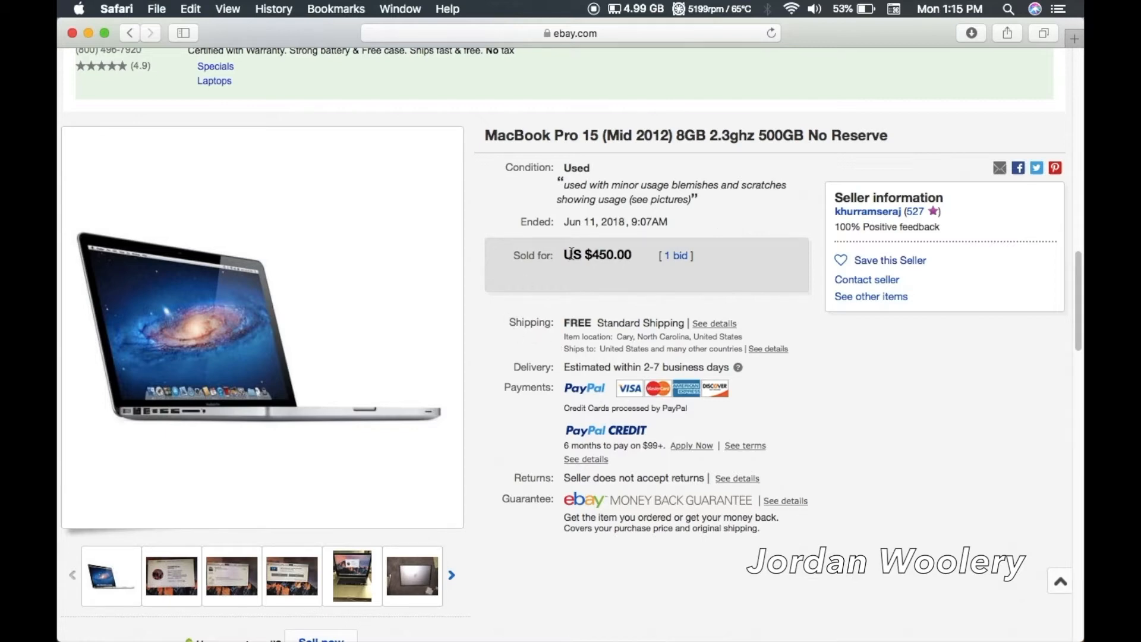
mouse_move(644, 261)
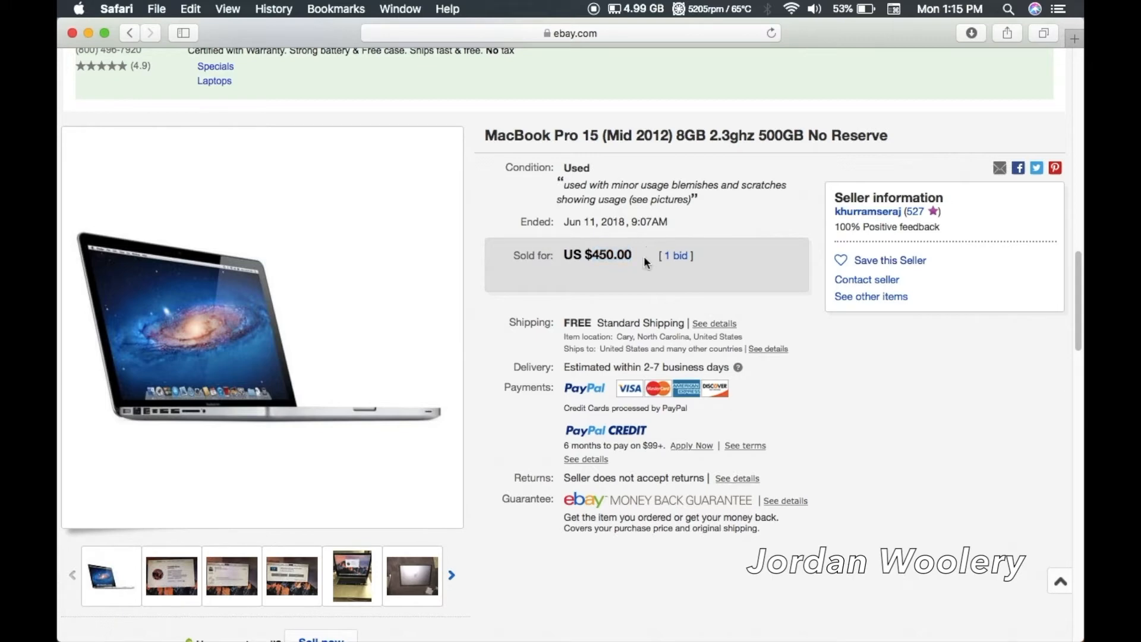
- Highlight the '1 bid' count, then show the About This Mac overview photo
double_click(675, 255)
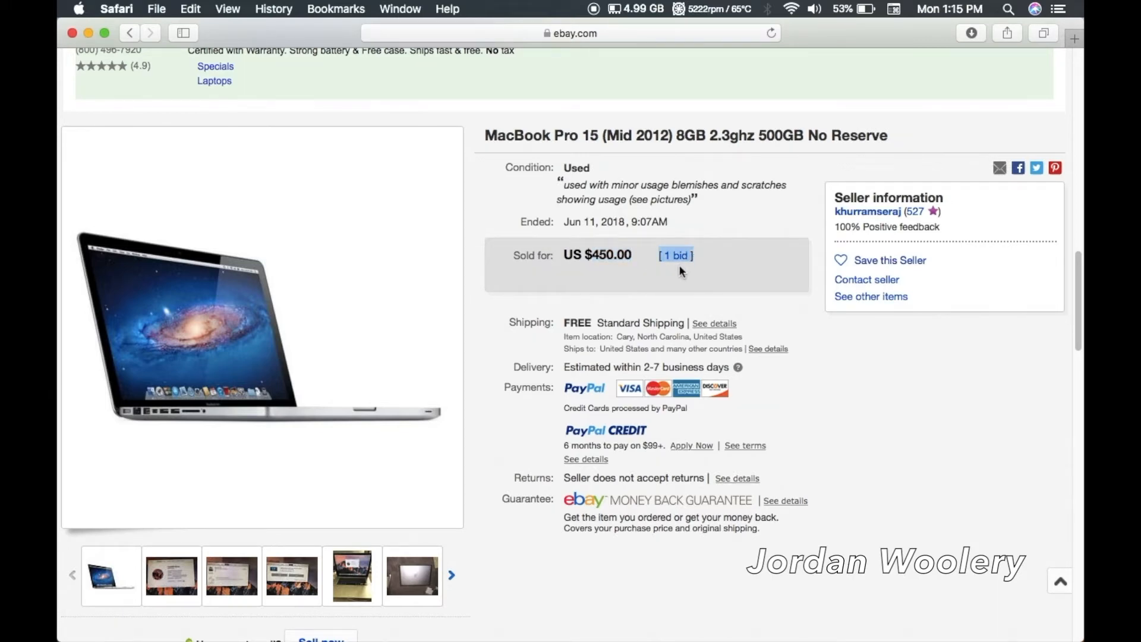
mouse_move(510, 492)
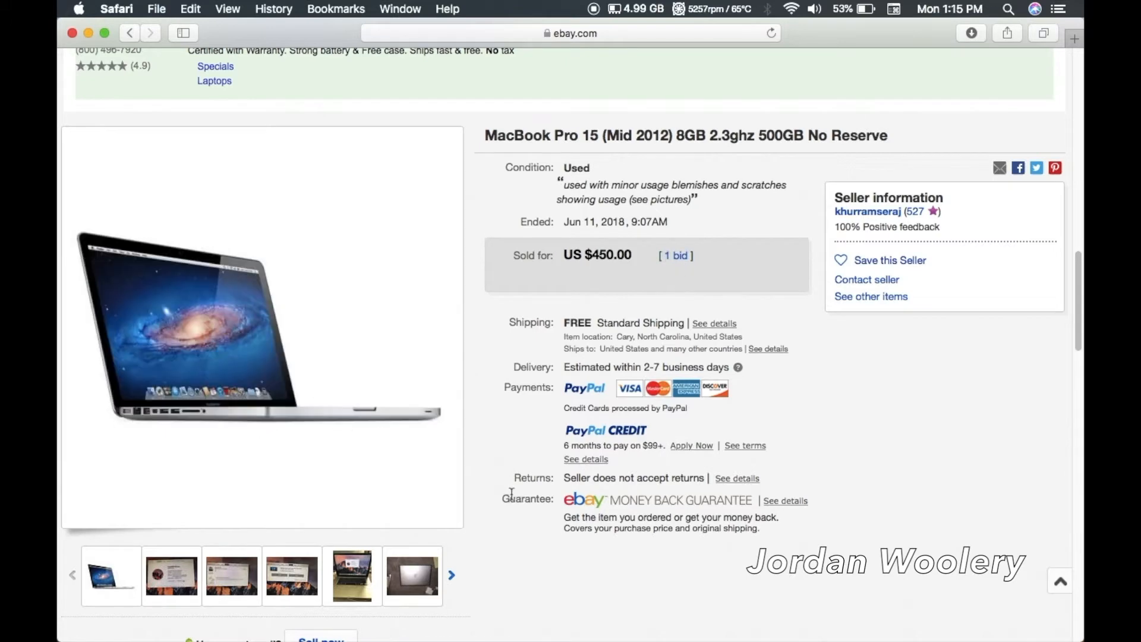
mouse_move(564, 340)
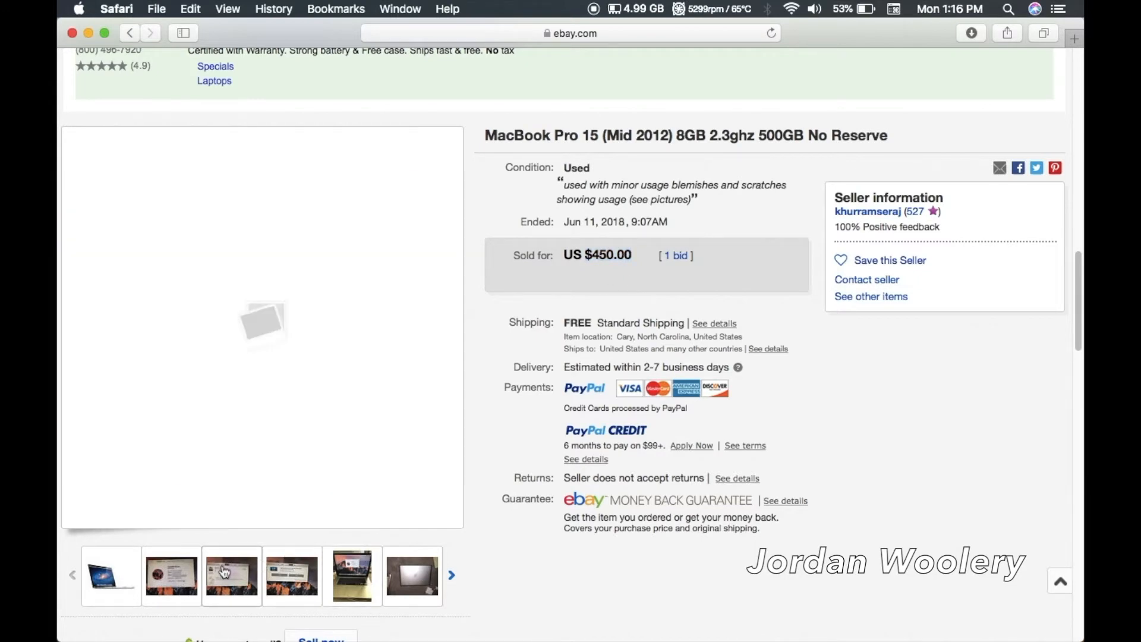
click(170, 576)
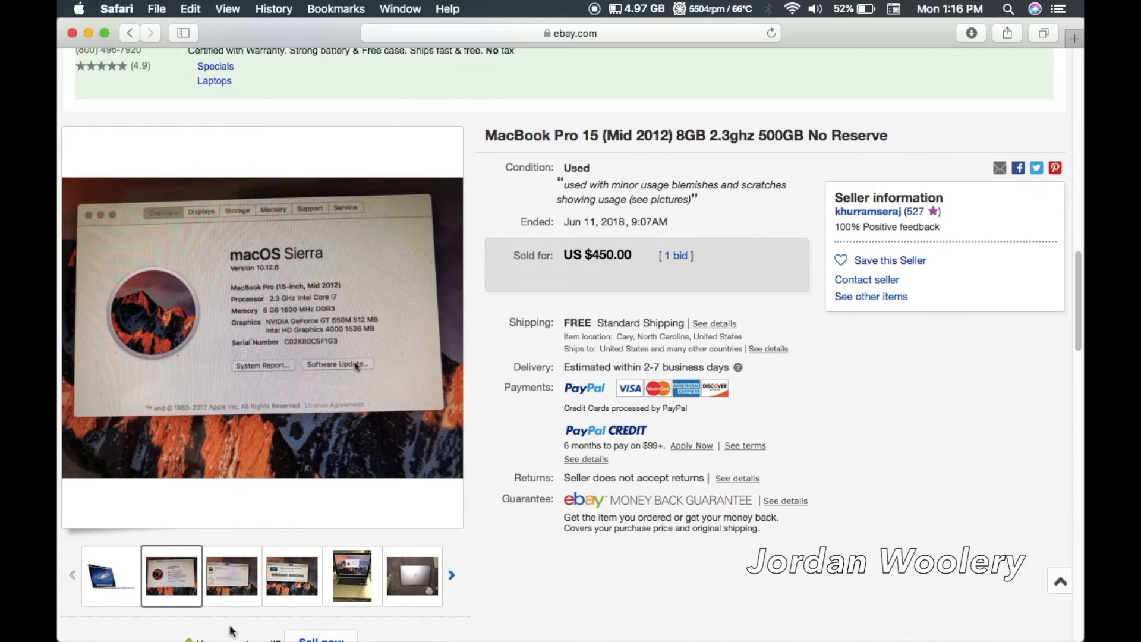
- View the Memory tab photo, then the open-laptop photo with macOS Sierra specs
click(291, 575)
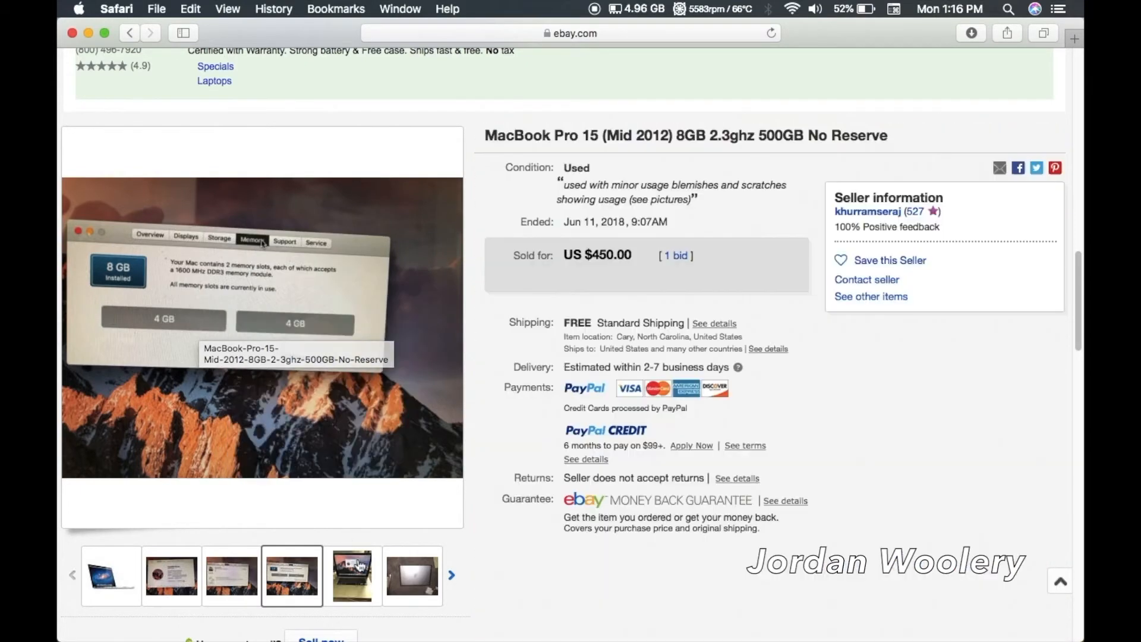
click(351, 576)
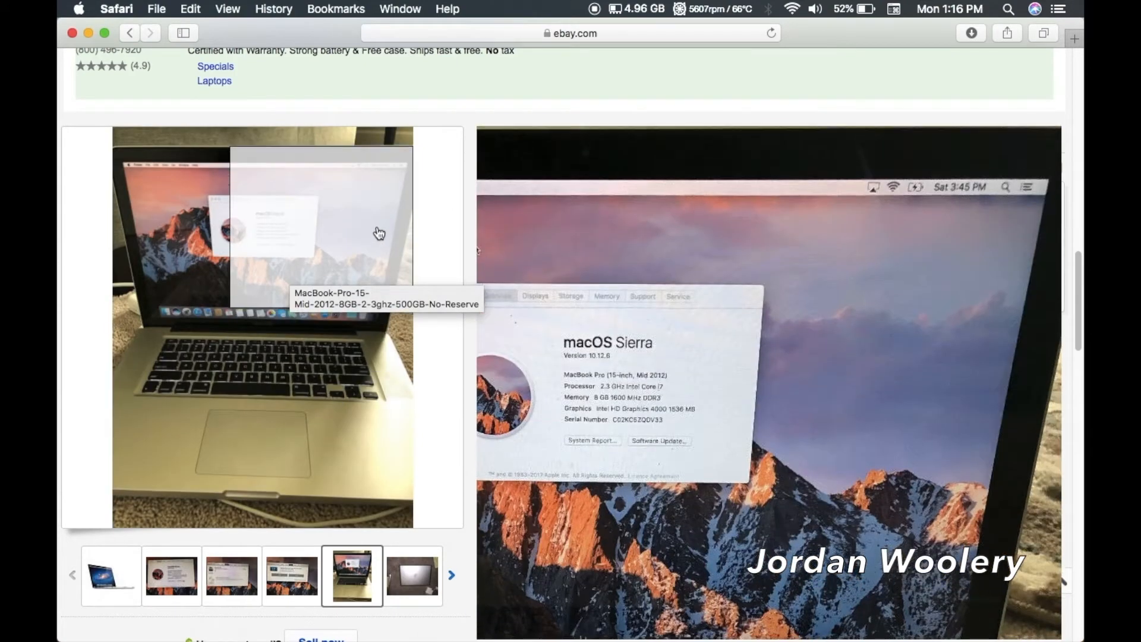
- View the laptop lid photo, then the scratched underside photo
click(412, 575)
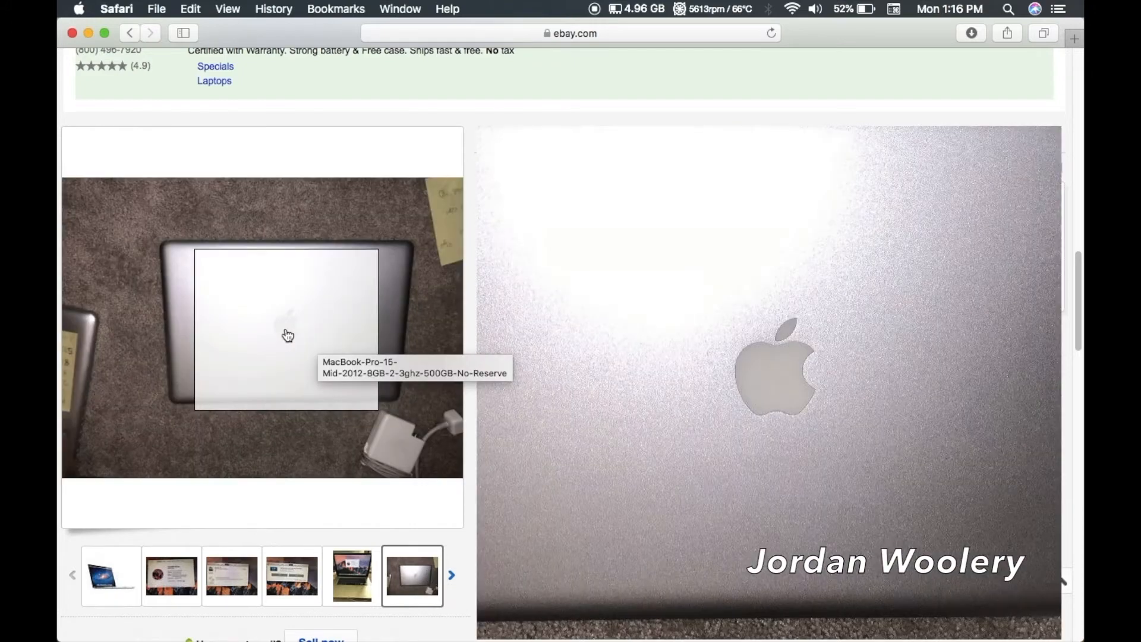
mouse_move(281, 344)
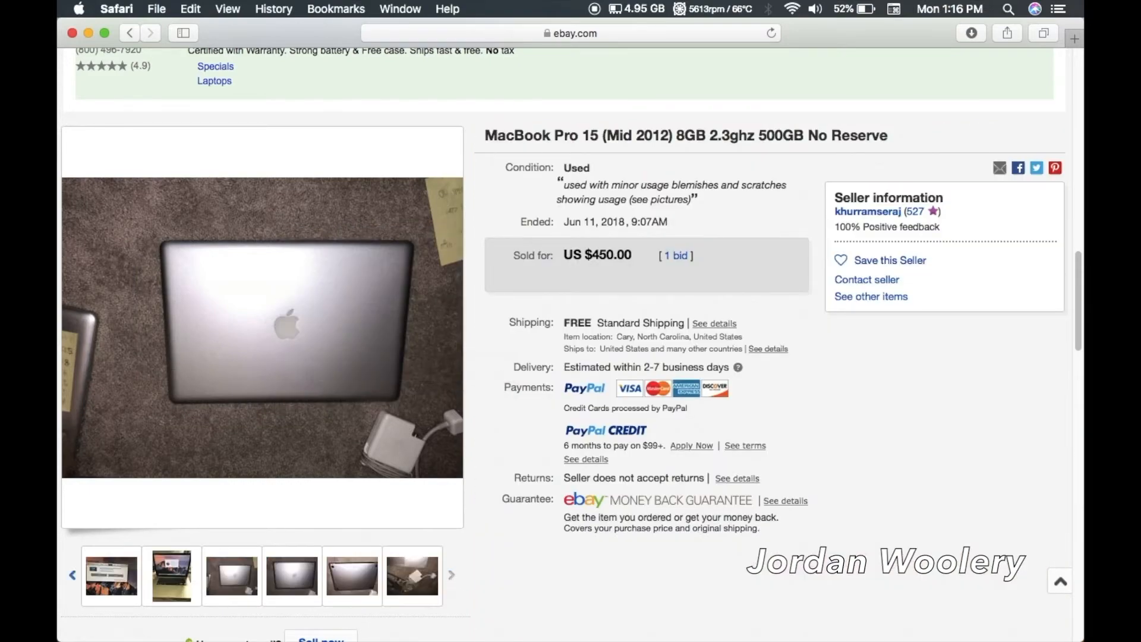
click(352, 575)
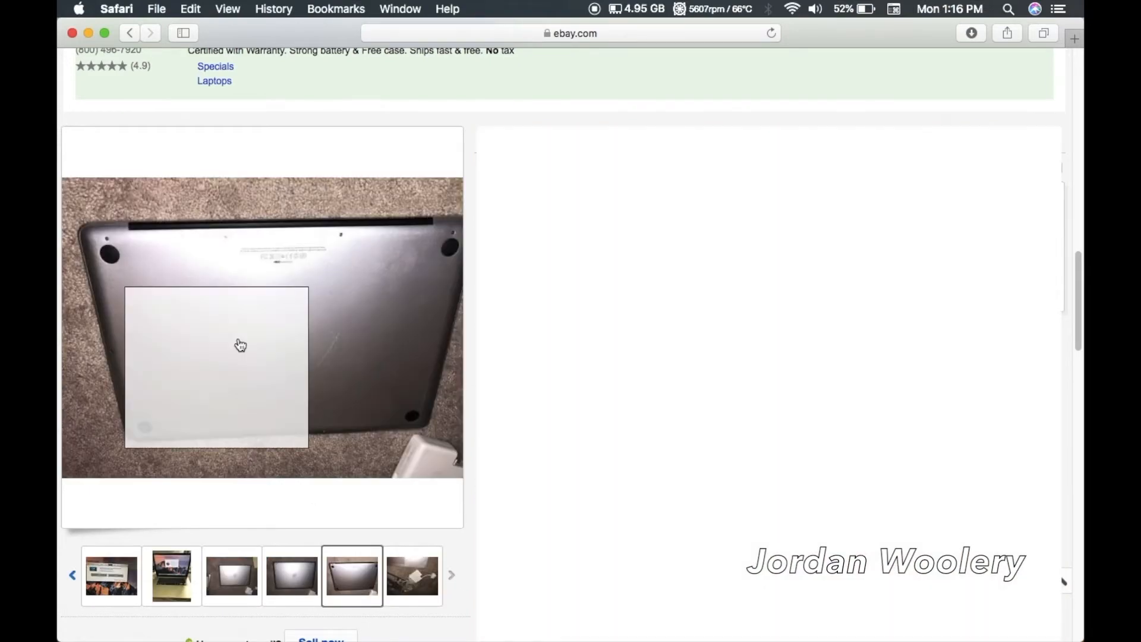
mouse_move(311, 320)
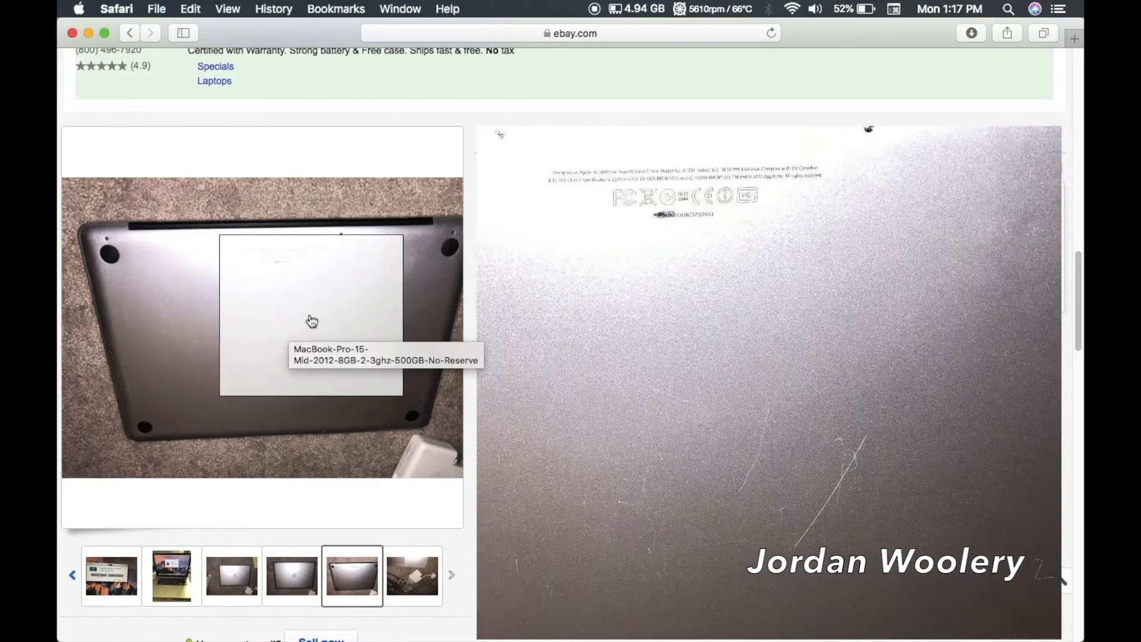
mouse_move(301, 381)
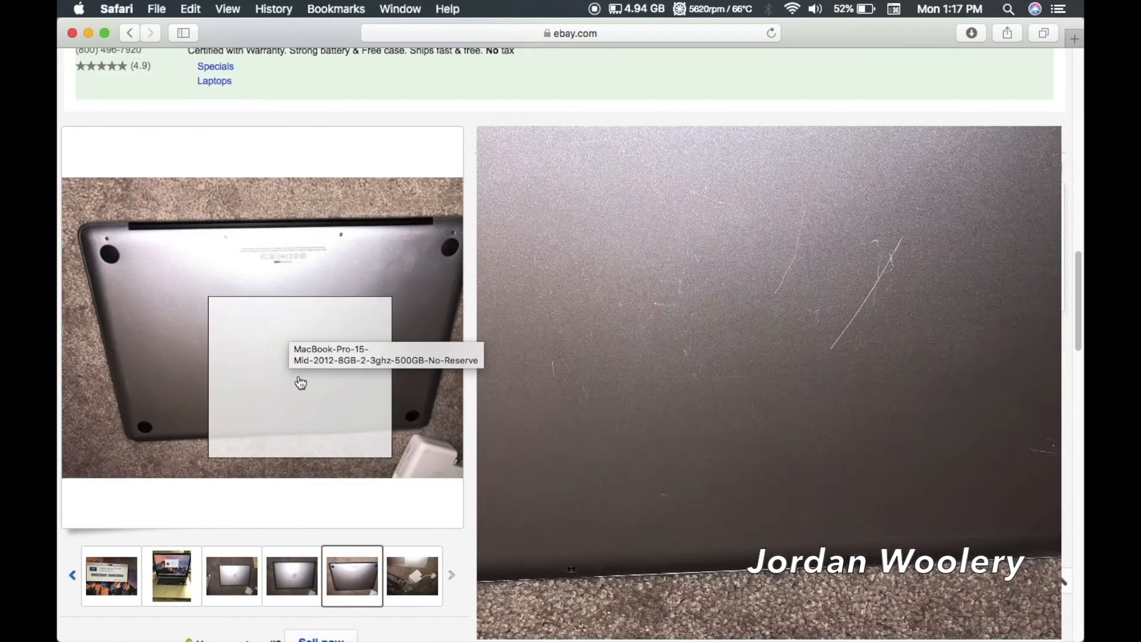
mouse_move(163, 339)
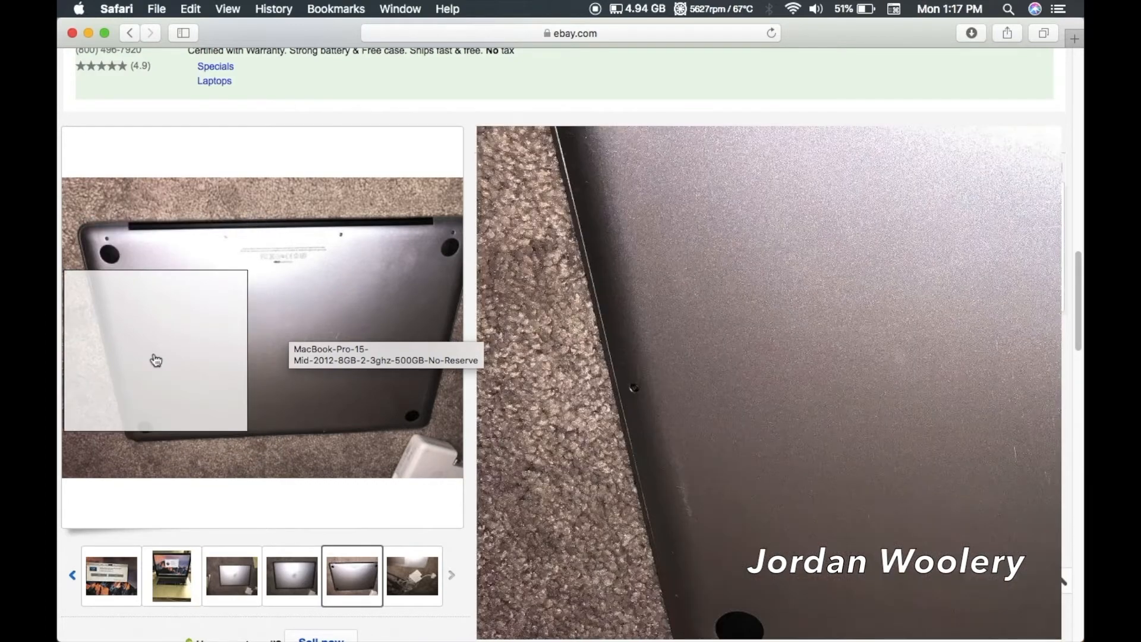
mouse_move(345, 391)
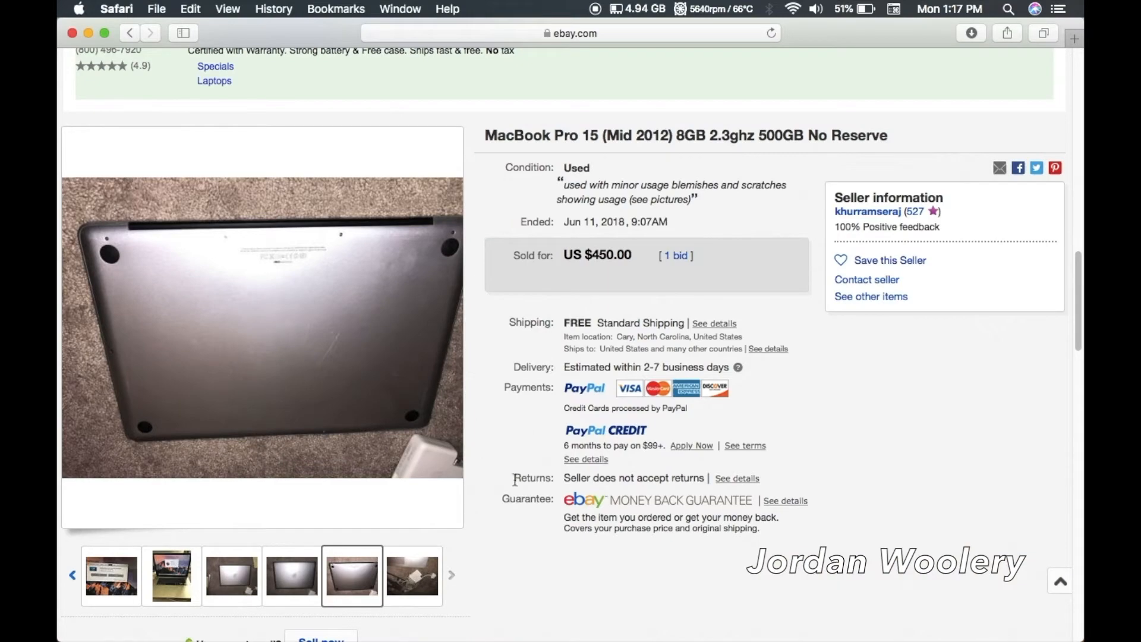
- View the charger photo, then page back to the first listing photo
click(412, 575)
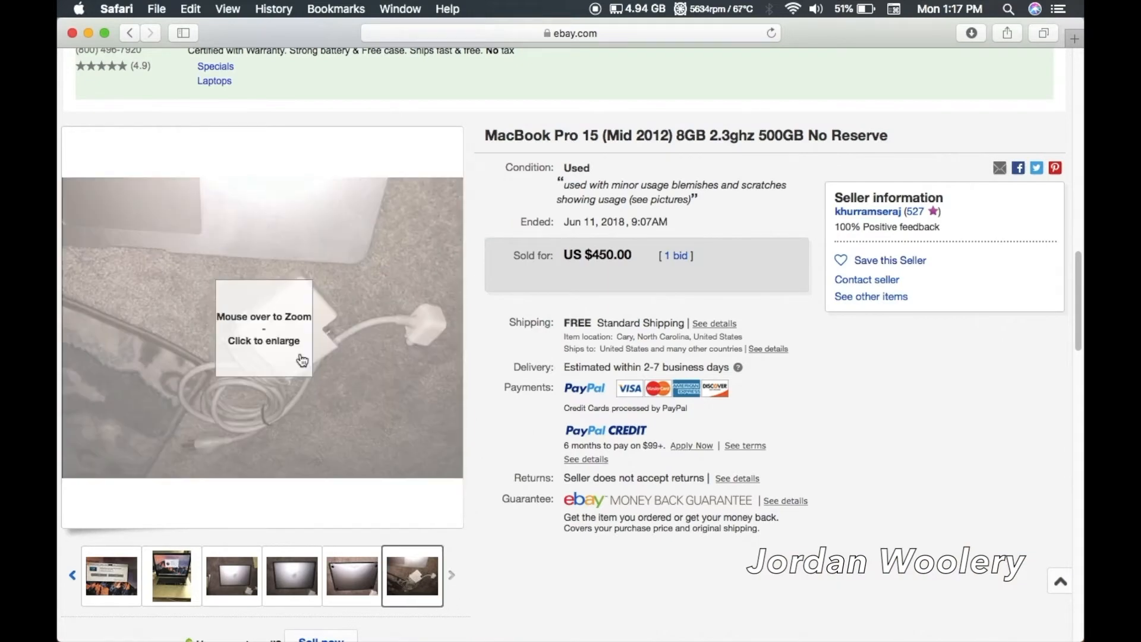
mouse_move(310, 357)
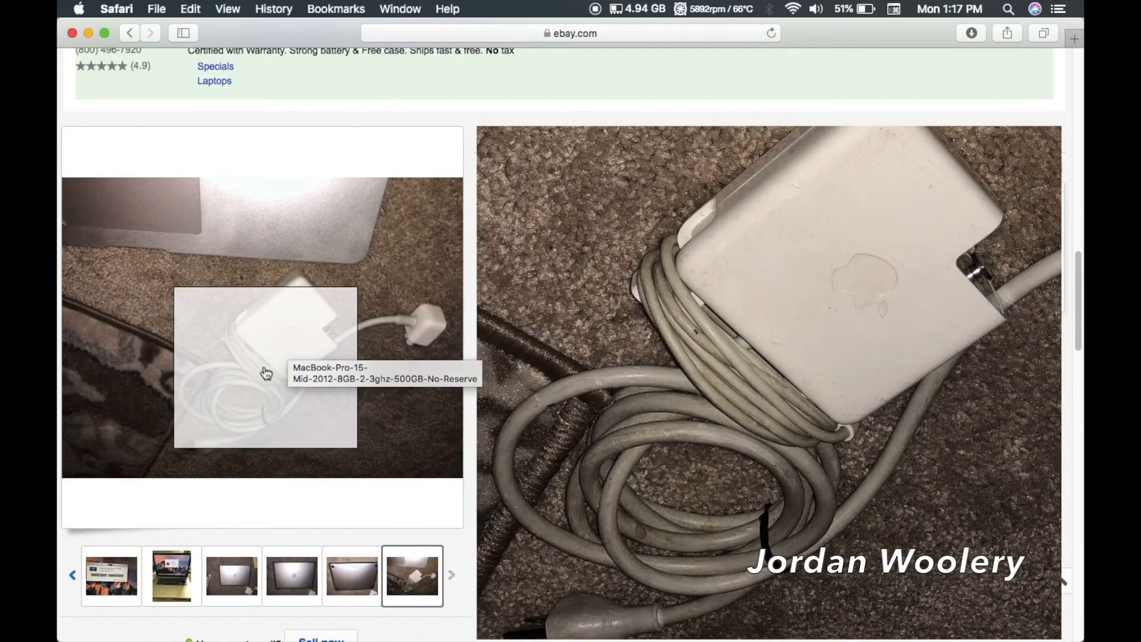
mouse_move(418, 473)
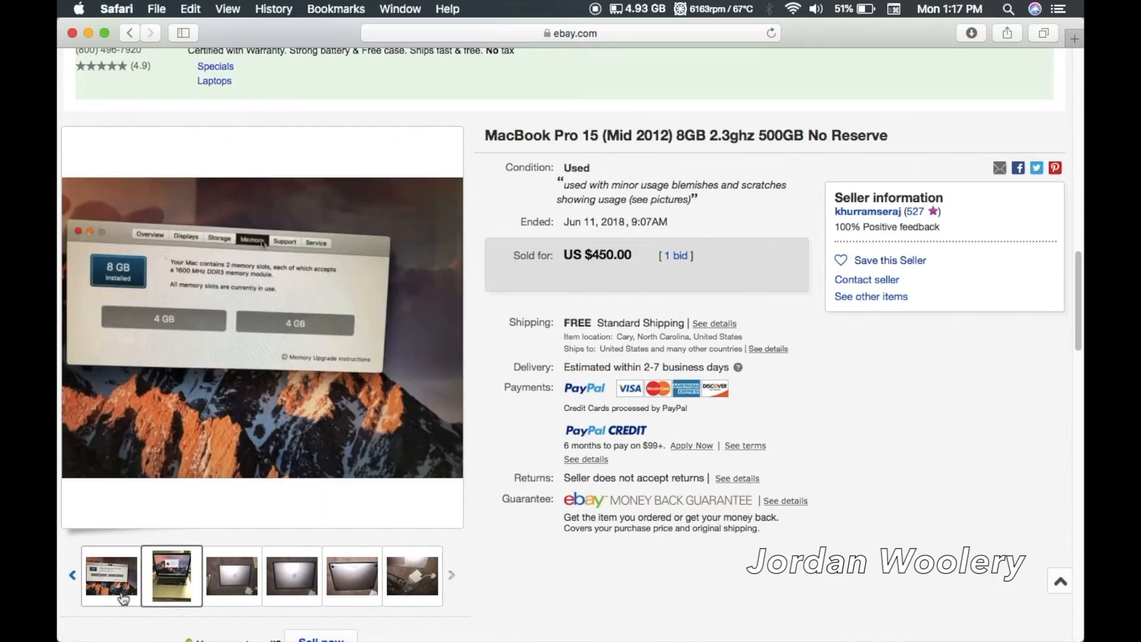
click(412, 575)
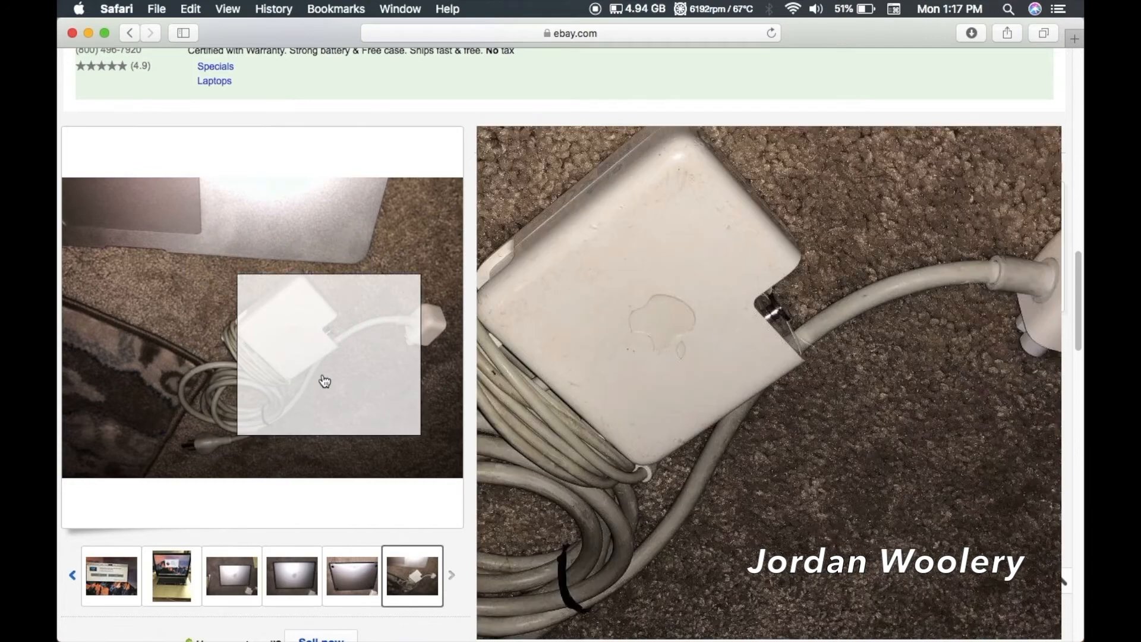
click(352, 575)
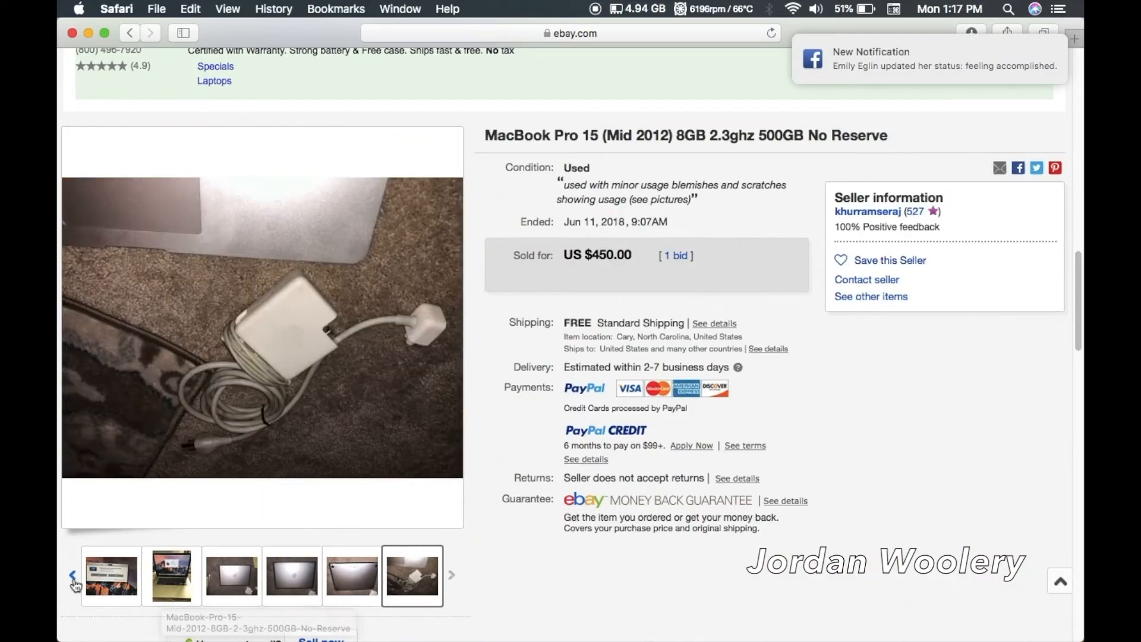
click(71, 574)
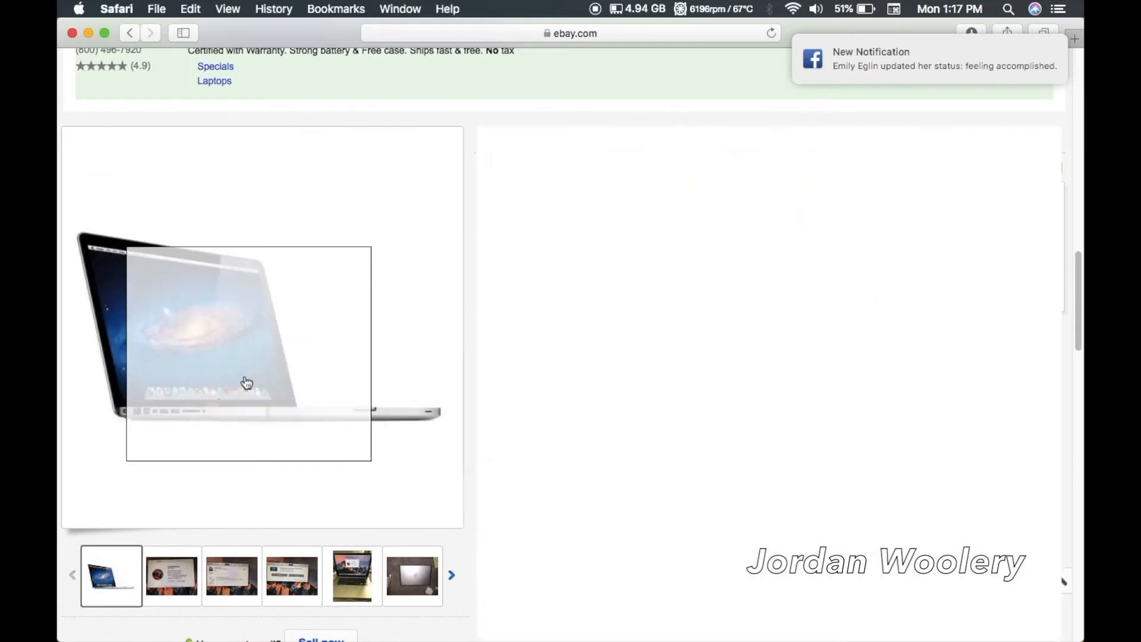
mouse_move(212, 408)
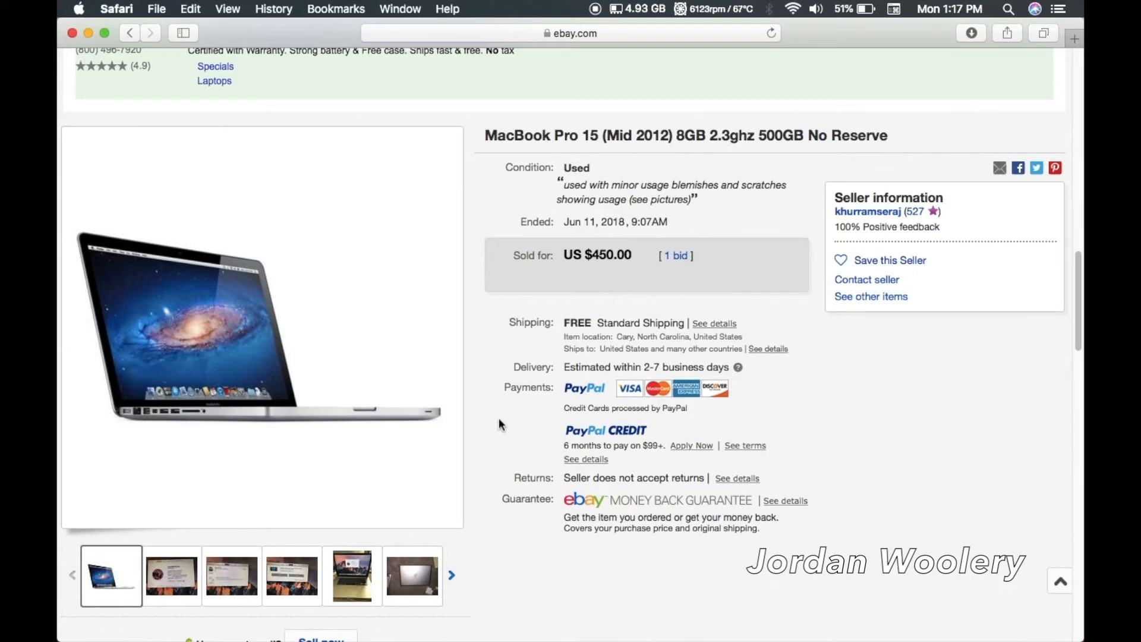
- Show the second listing photo, the About This Mac Sierra specs screen
click(171, 575)
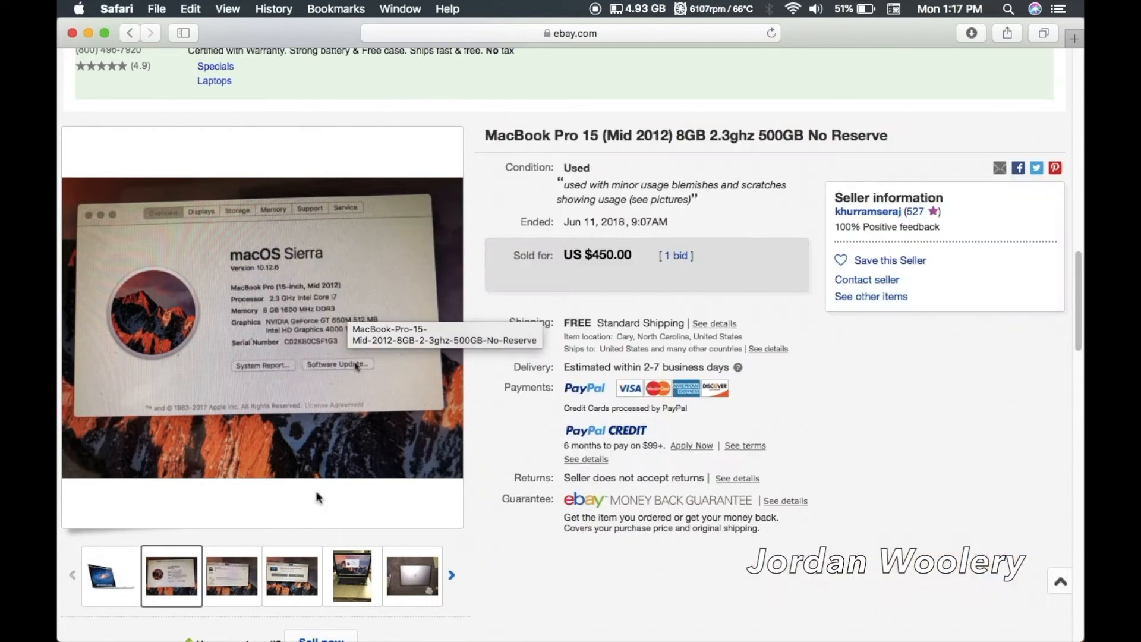
mouse_move(313, 514)
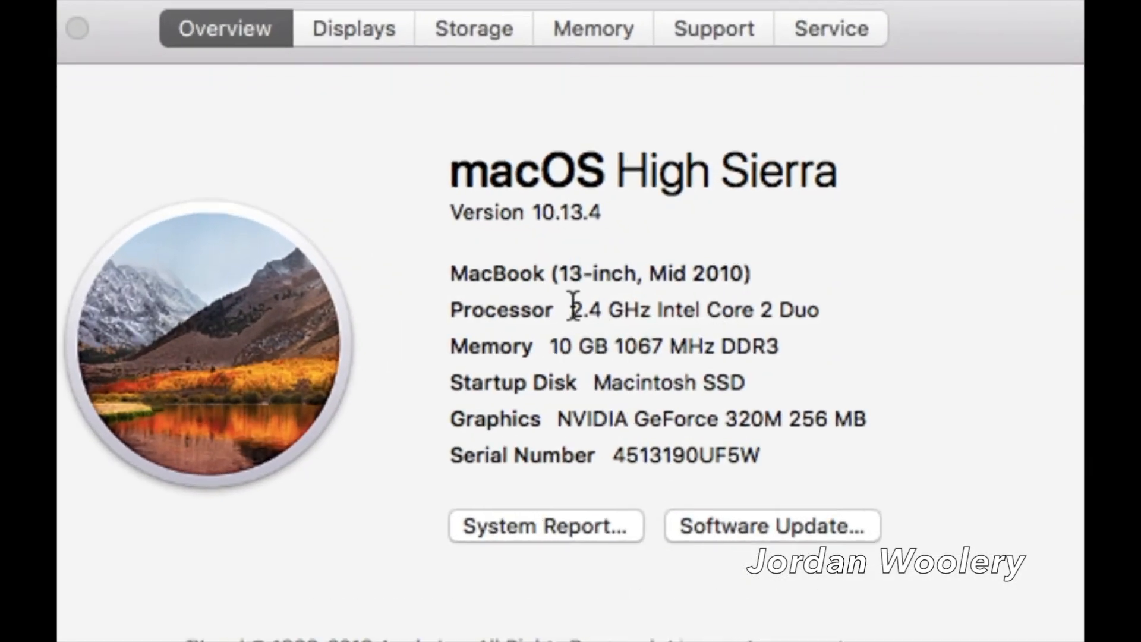
- Highlight the 2.4 GHz Core 2 Duo processor, 10 GB memory and graphics values for comparison
double_click(696, 309)
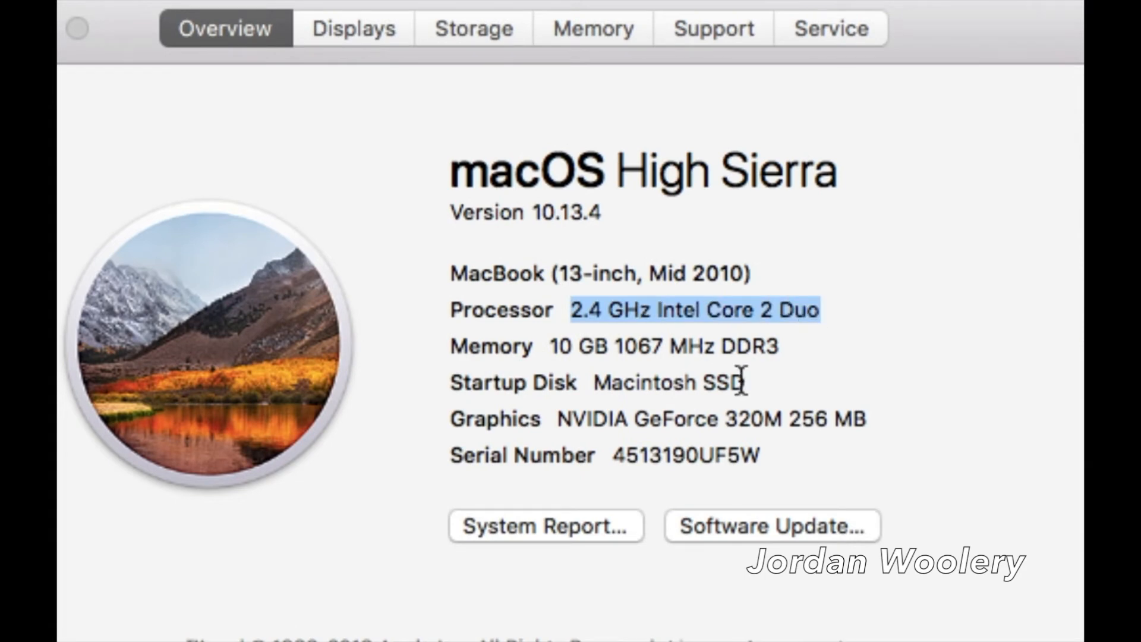
double_click(560, 346)
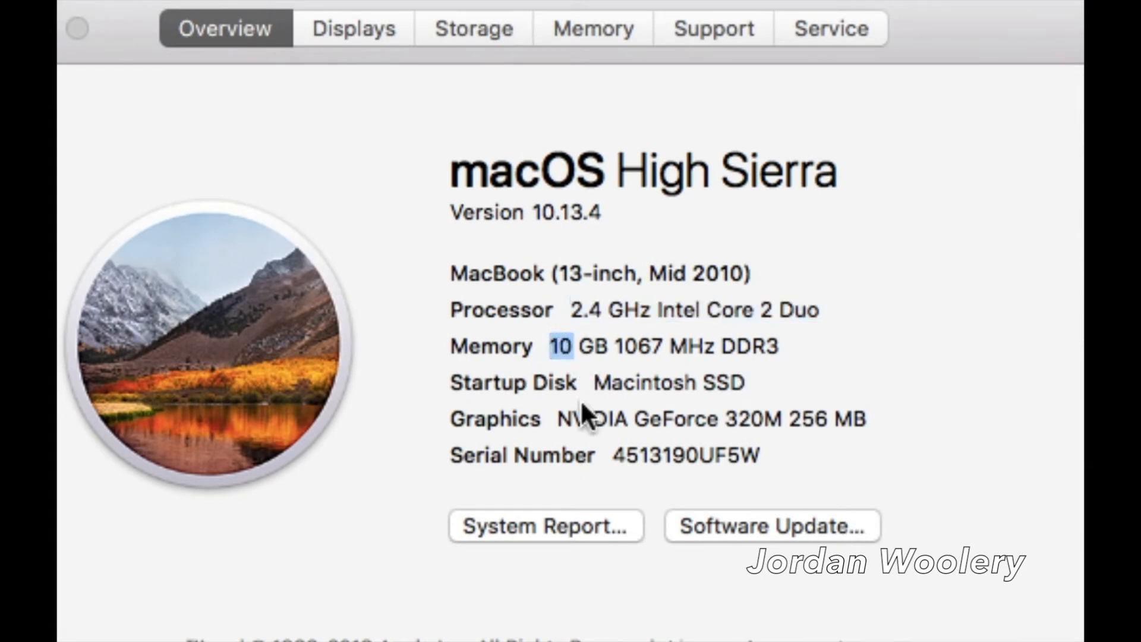
double_click(709, 418)
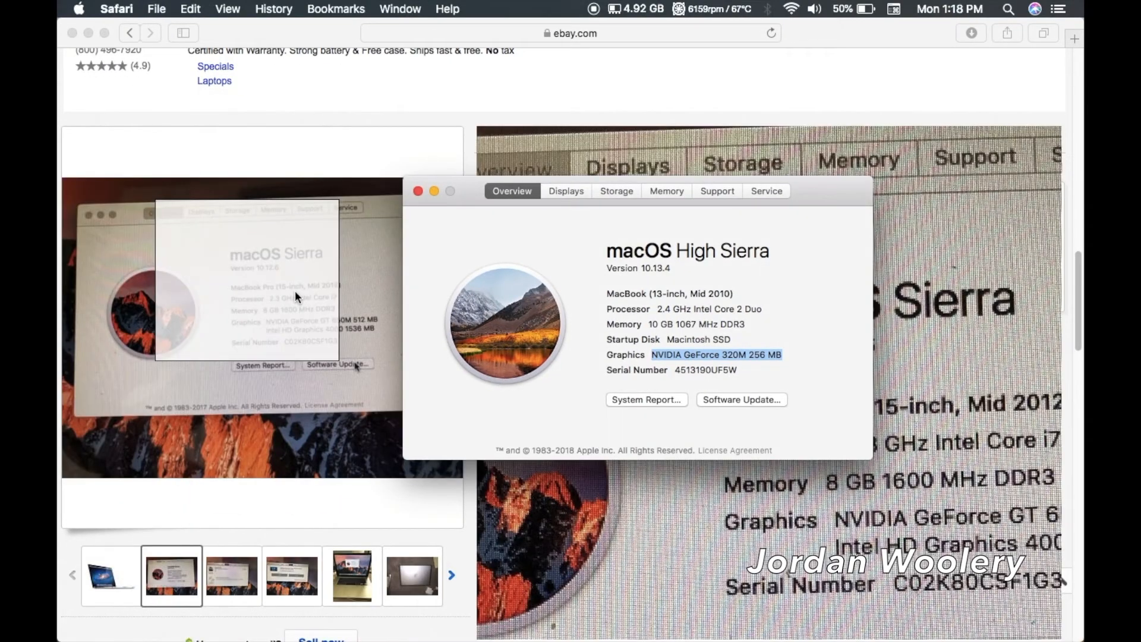
mouse_move(589, 260)
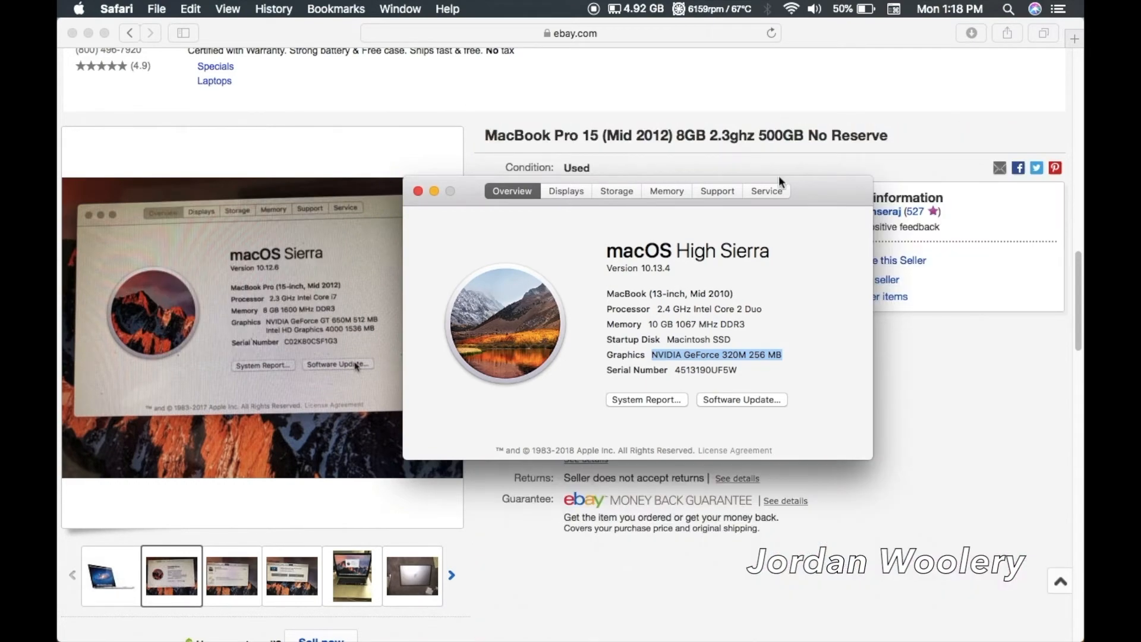
mouse_move(754, 347)
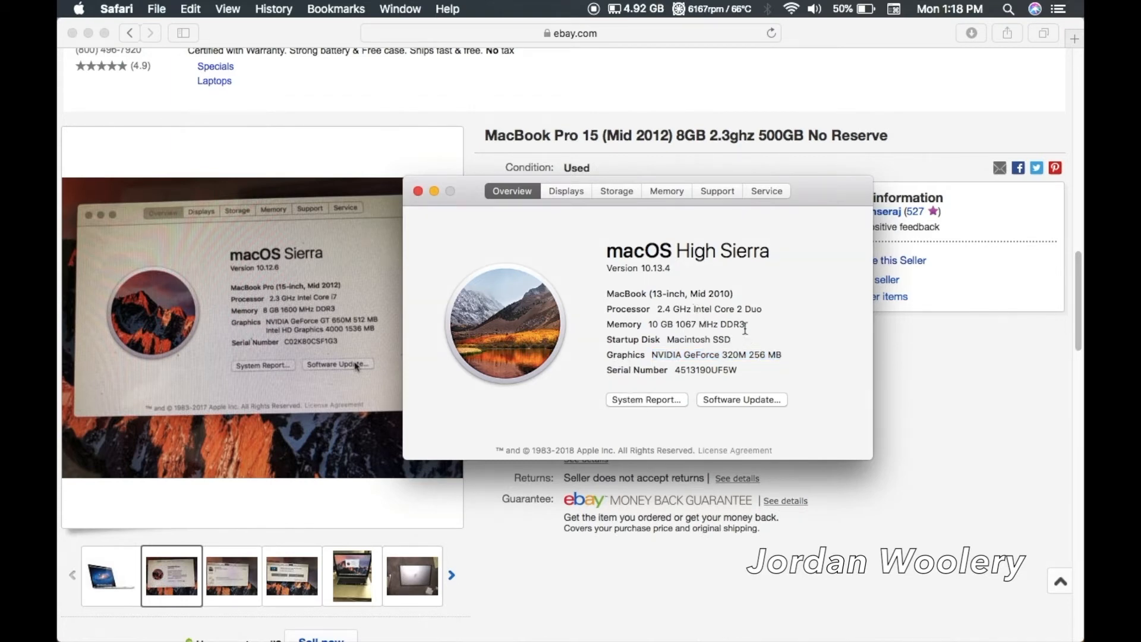
mouse_move(735, 334)
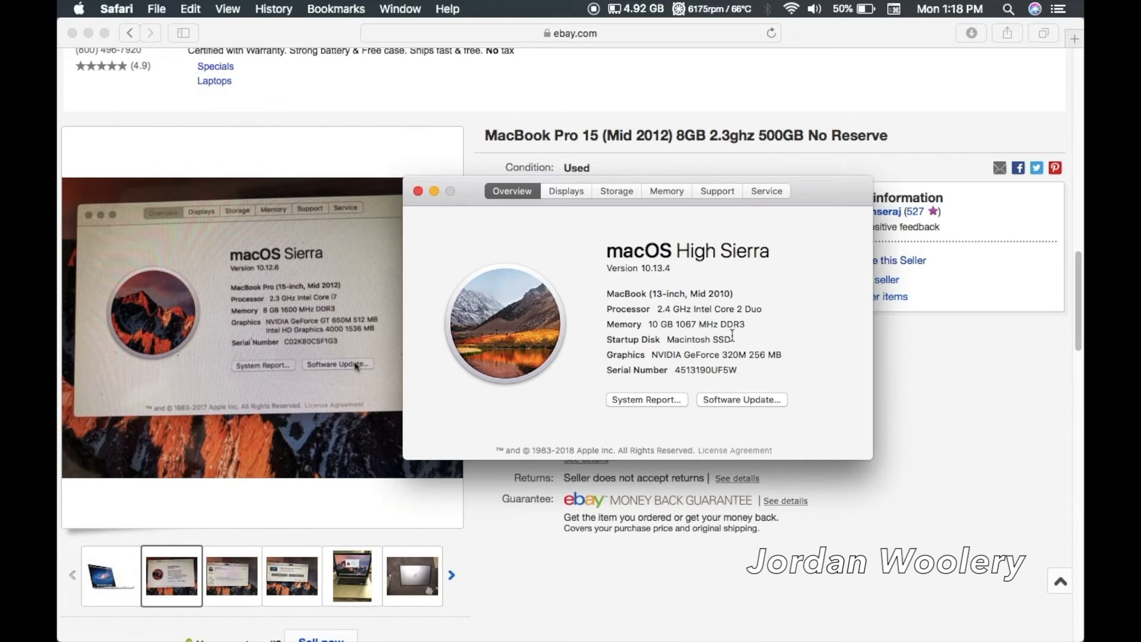
mouse_move(734, 338)
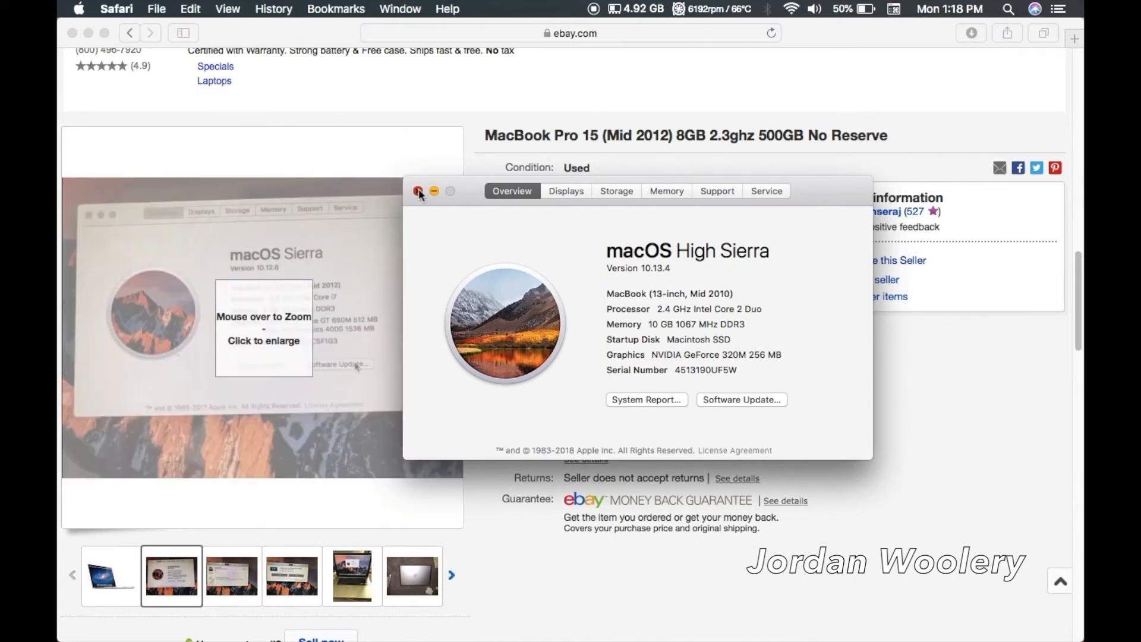
- Close the About This Mac window after comparing specs
click(418, 190)
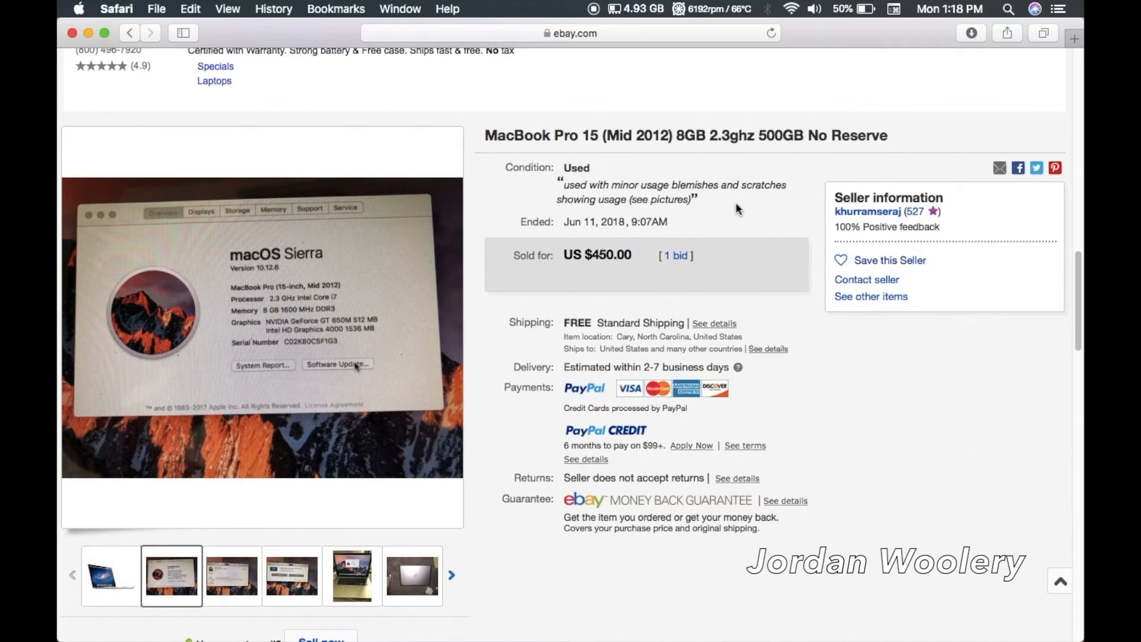
mouse_move(730, 212)
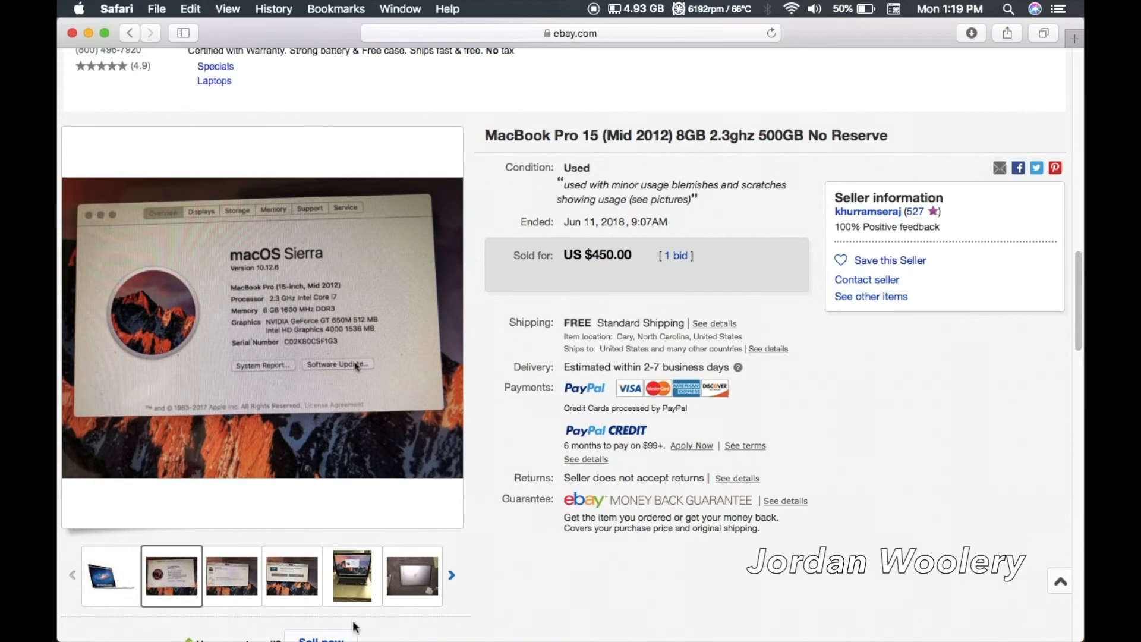
- Show the fifth listing photo of the opened MacBook Pro
click(351, 575)
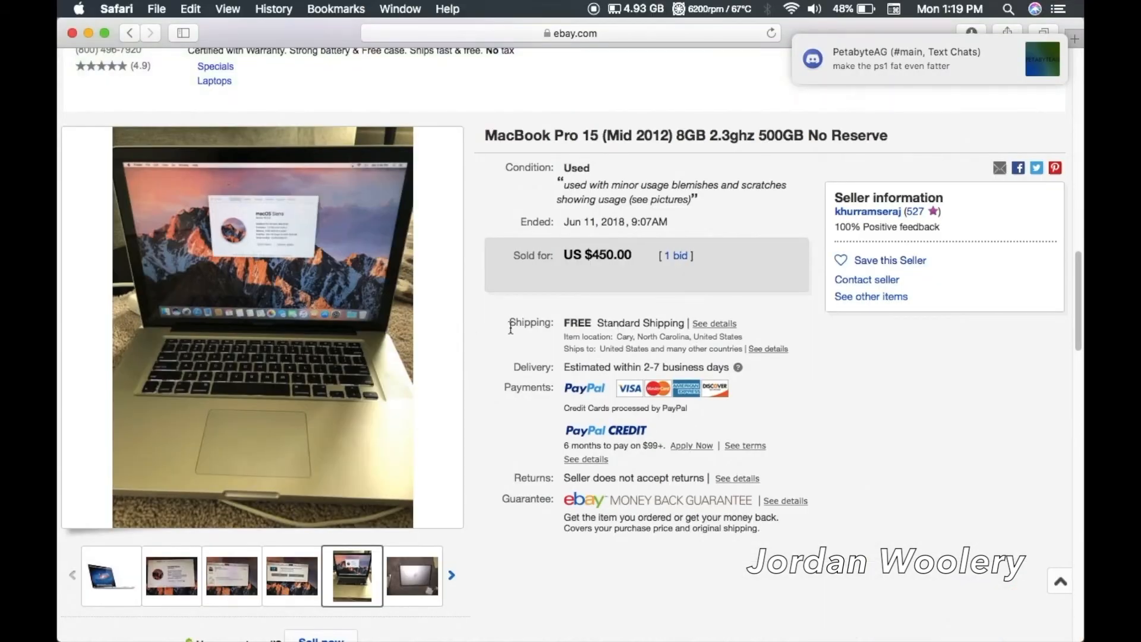
mouse_move(507, 346)
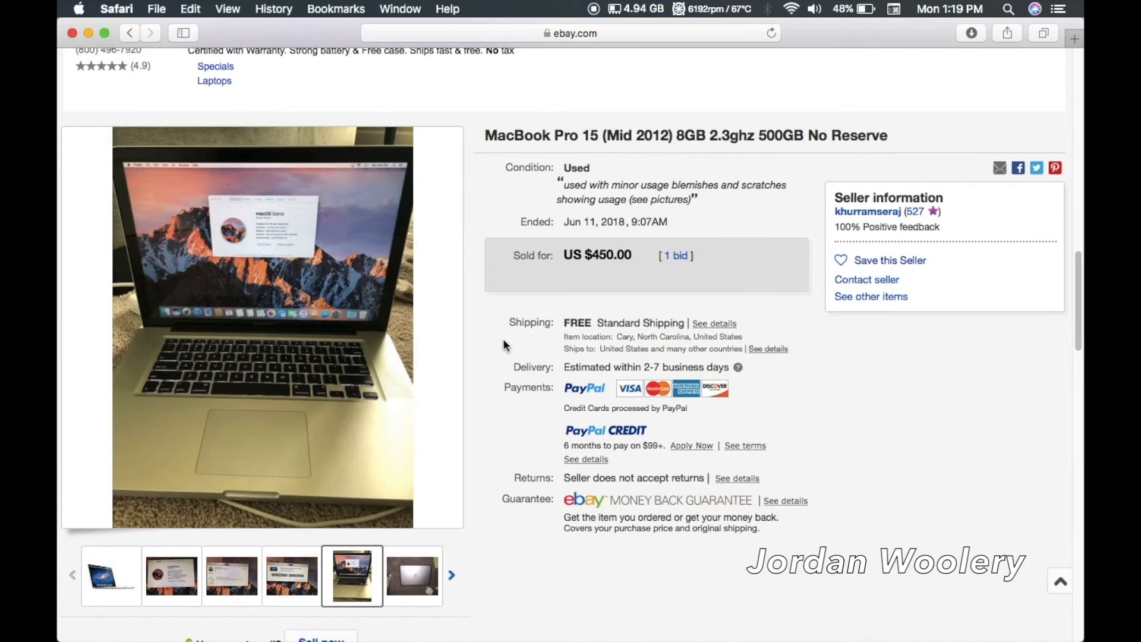
mouse_move(313, 326)
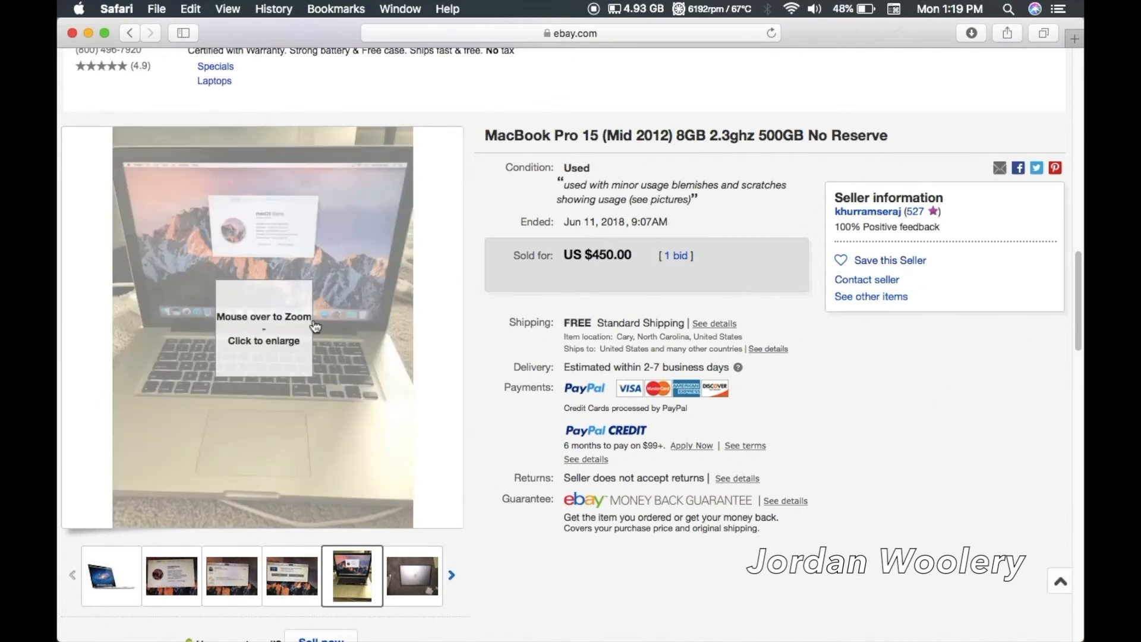
mouse_move(275, 271)
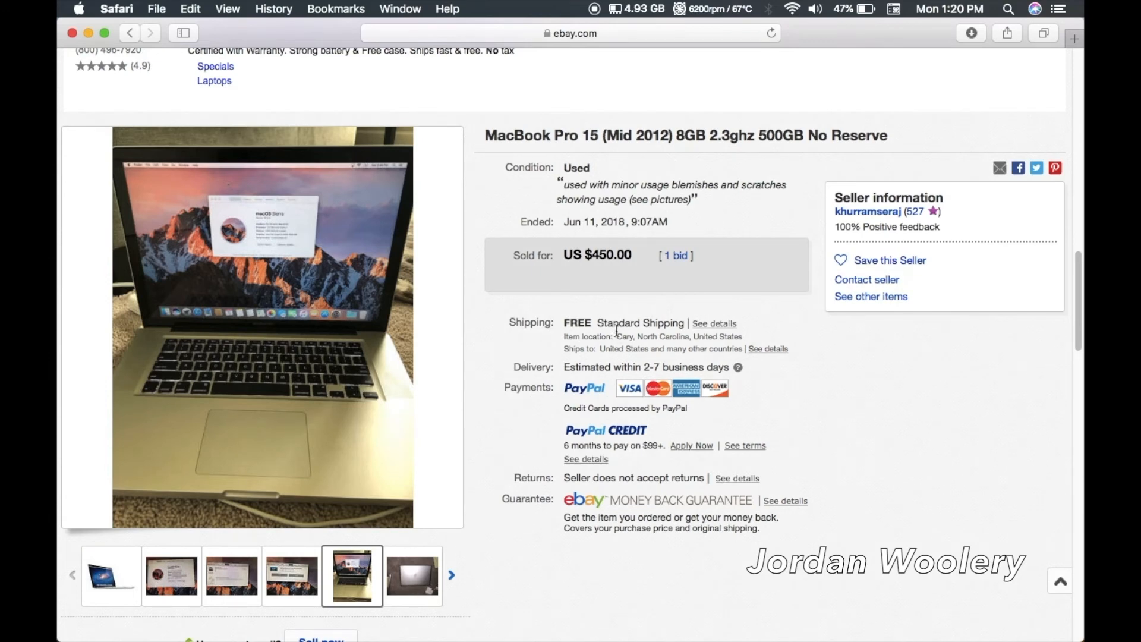
mouse_move(502, 351)
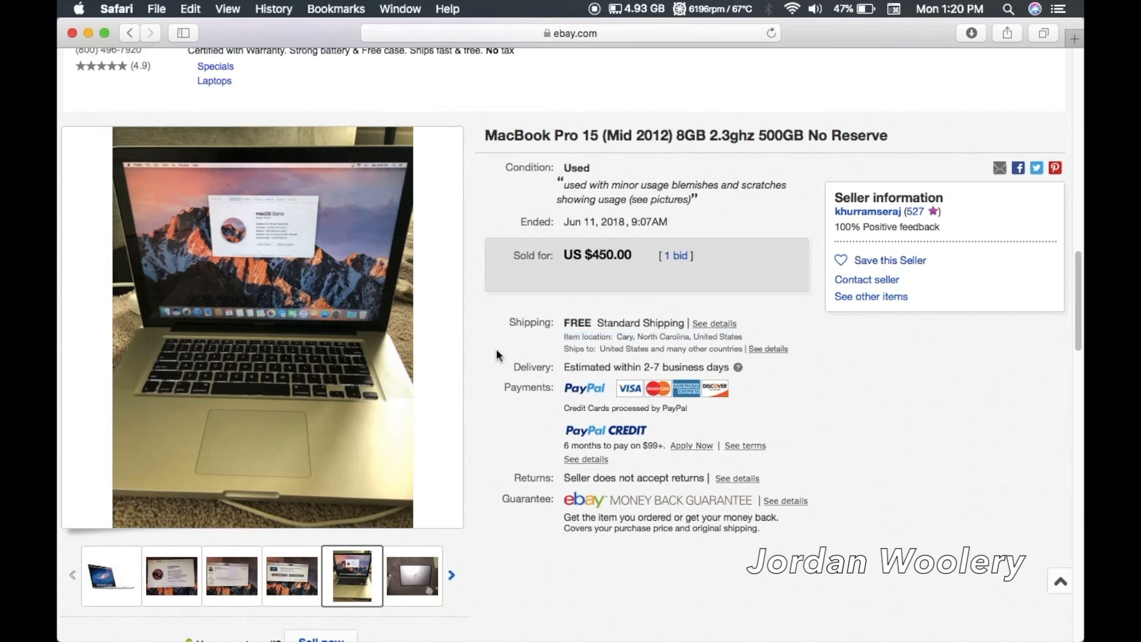
mouse_move(452, 355)
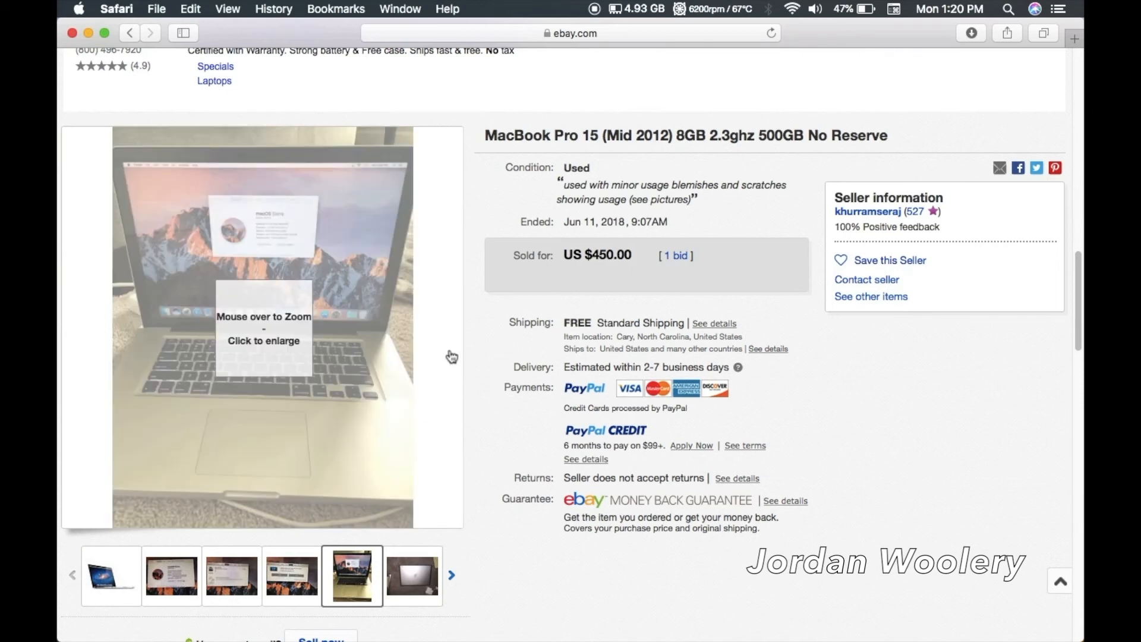
mouse_move(546, 342)
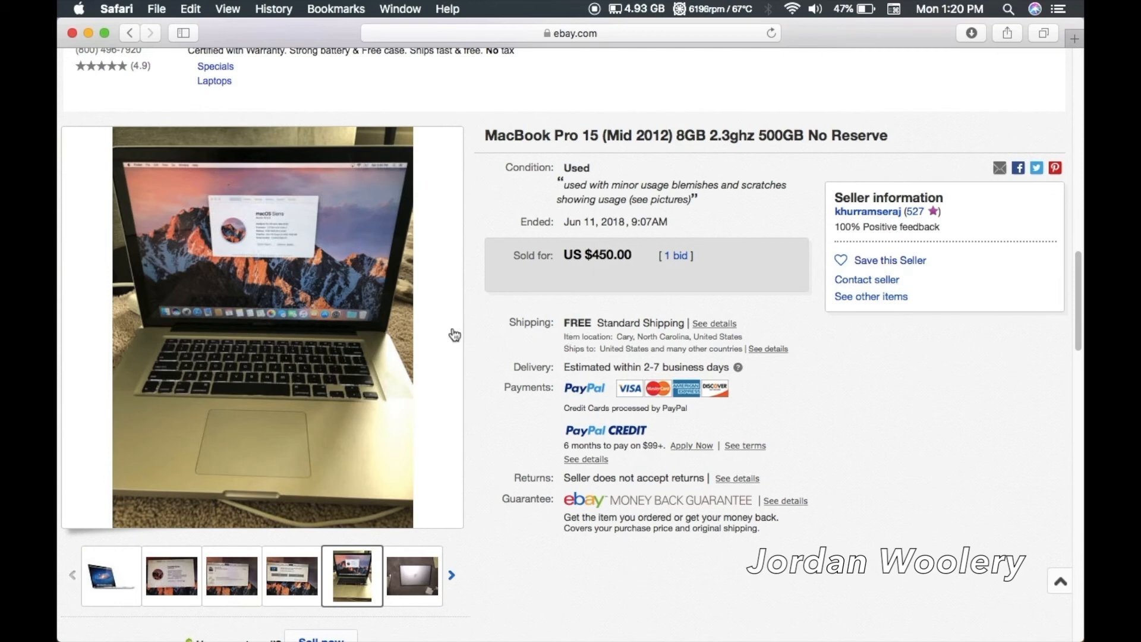
mouse_move(652, 297)
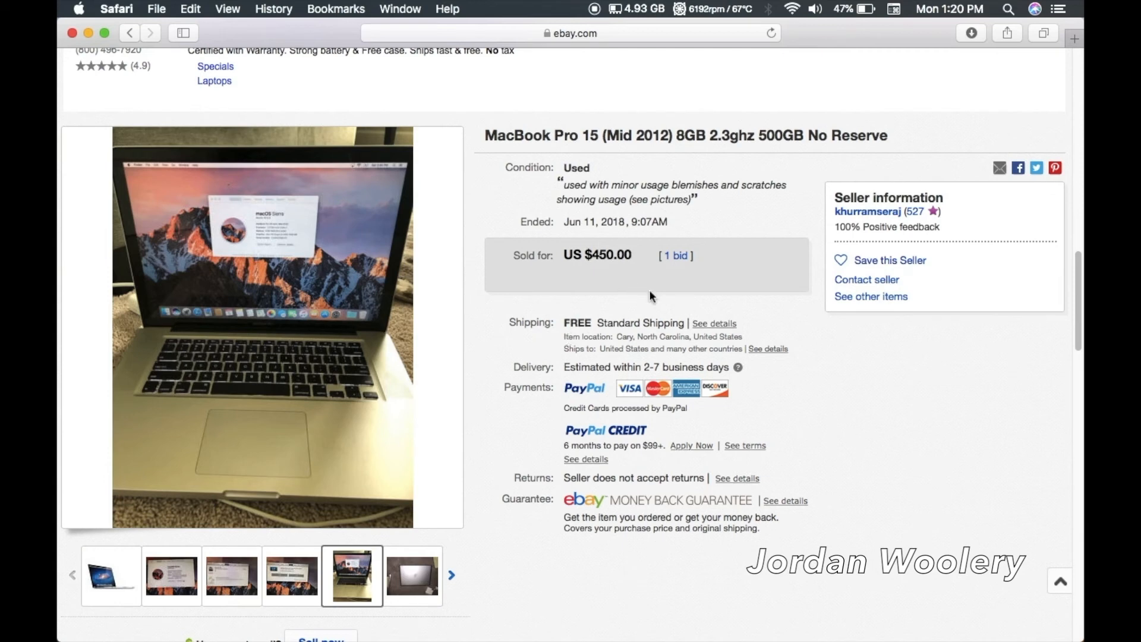
mouse_move(637, 283)
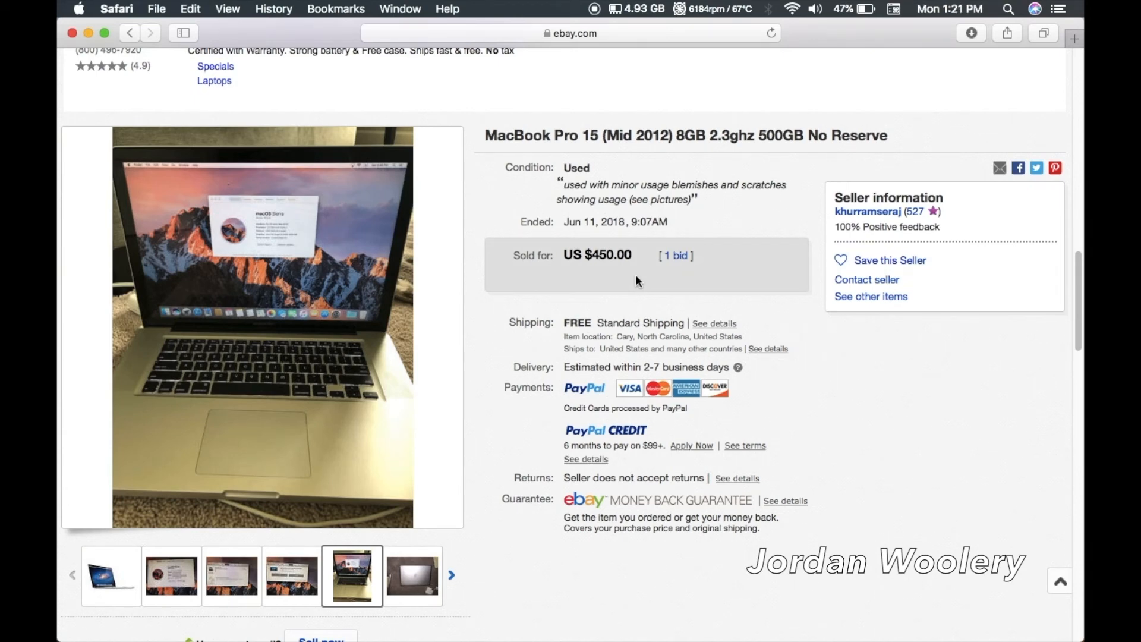
mouse_move(617, 288)
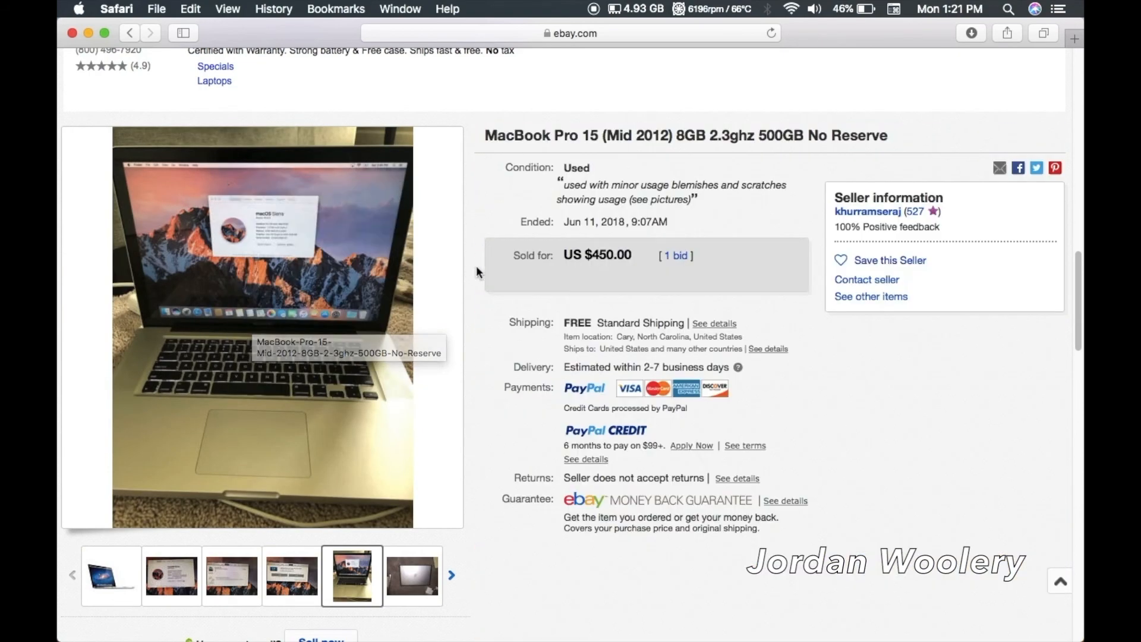
mouse_move(610, 292)
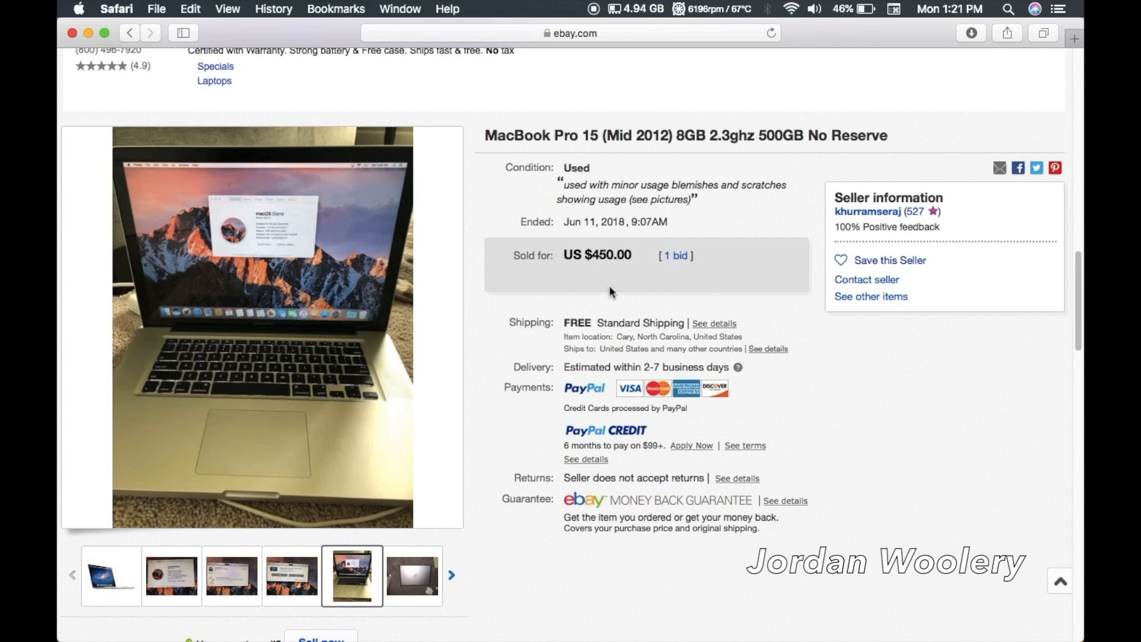